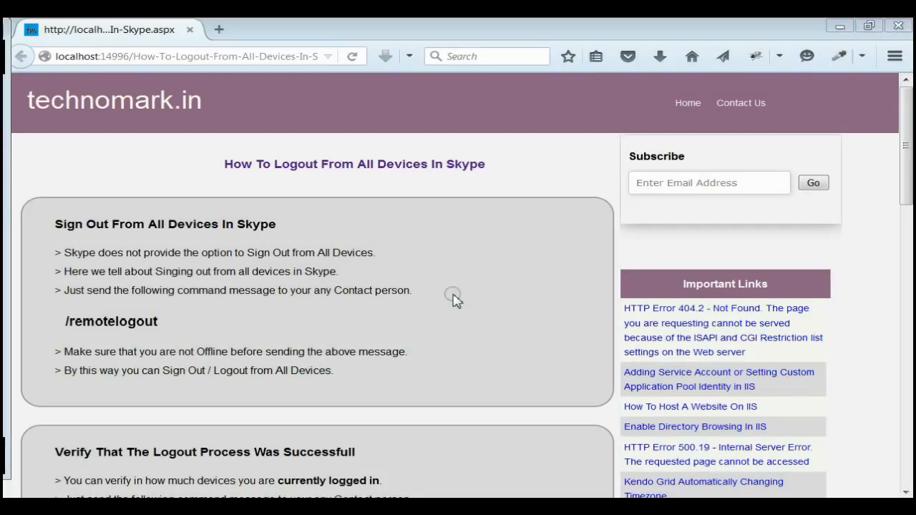
mouse_move(329, 163)
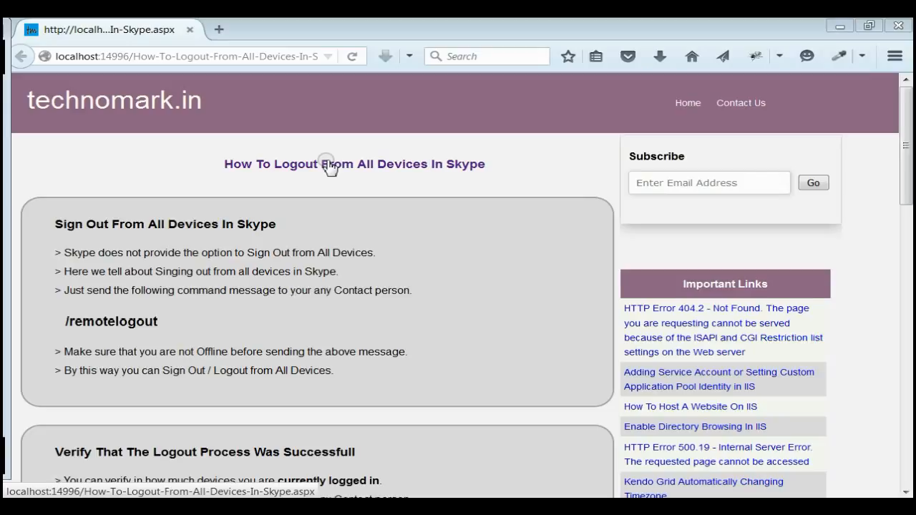
mouse_move(331, 190)
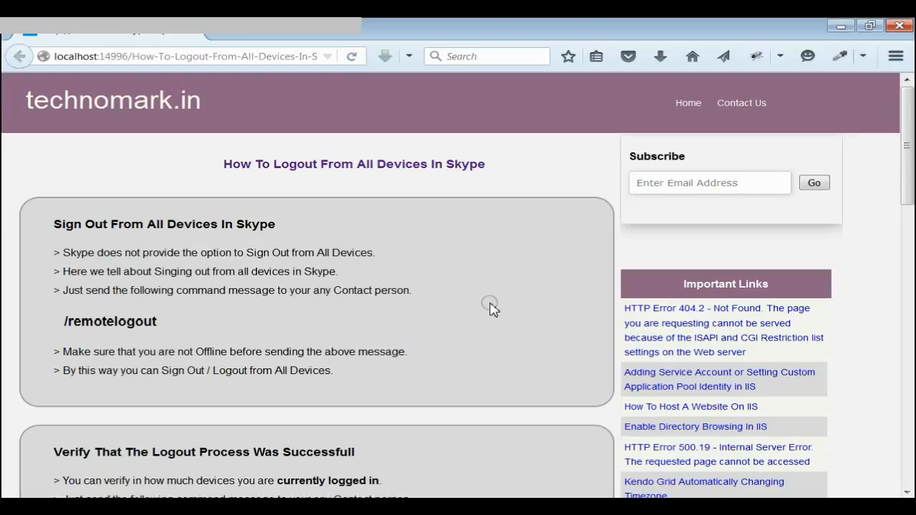
- Scroll to the 'Verify That The Logout Process Was Successfull' section and select the /showplaces command
scroll(down, 3)
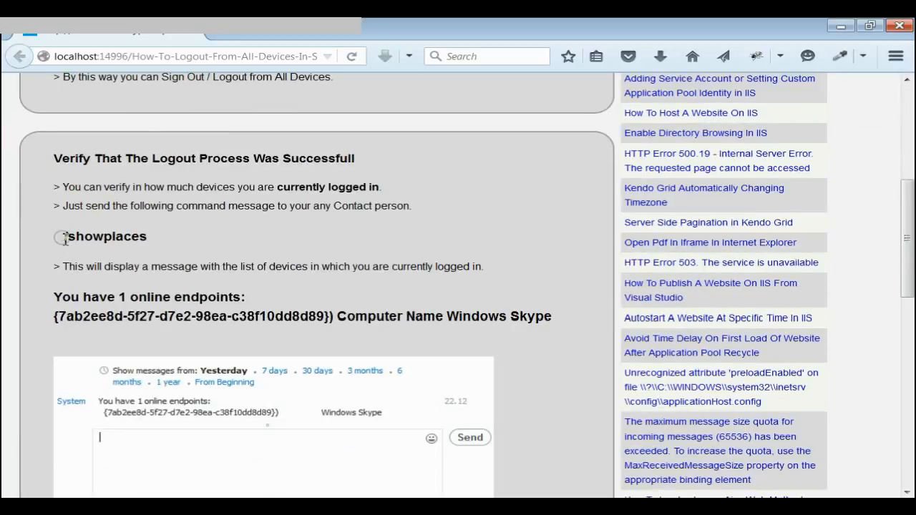
double_click(104, 236)
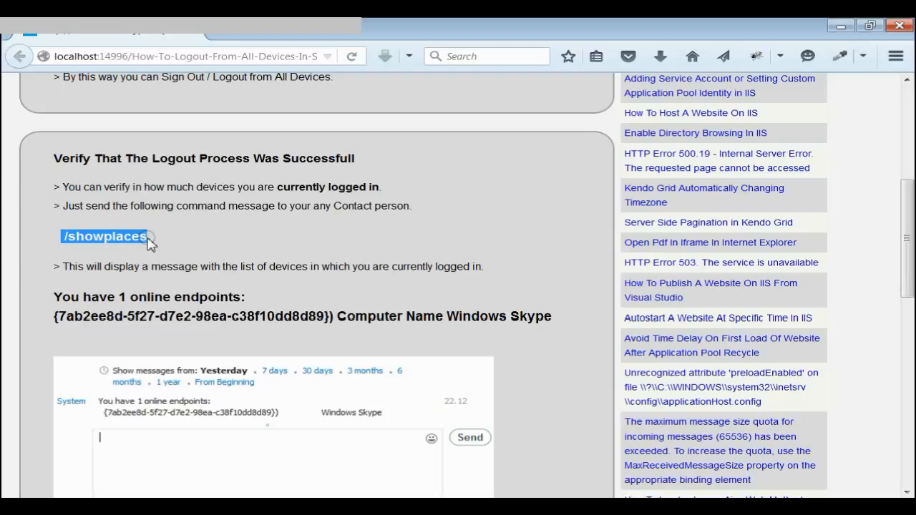
mouse_move(319, 209)
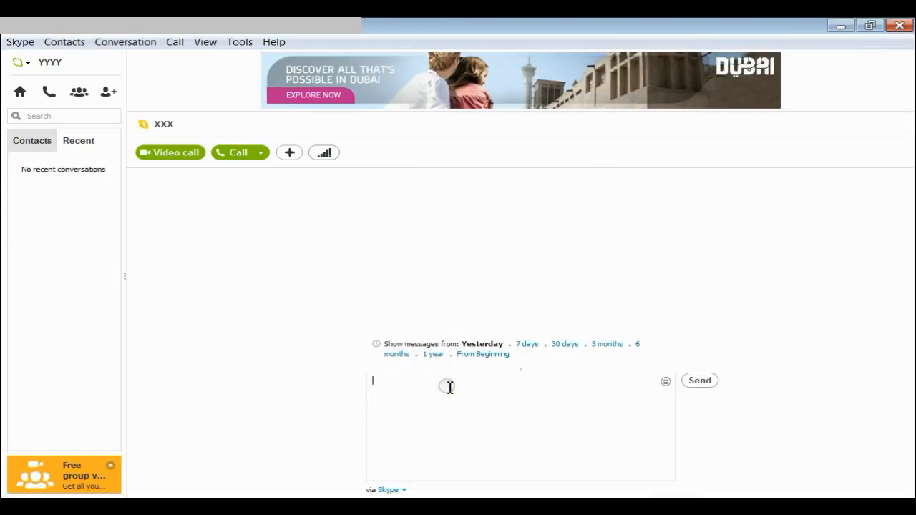
- Send /showplaces, highlight the 2-endpoint reply (Windows, Android), and select /remotelogout in the tutorial
text(/showplaces)
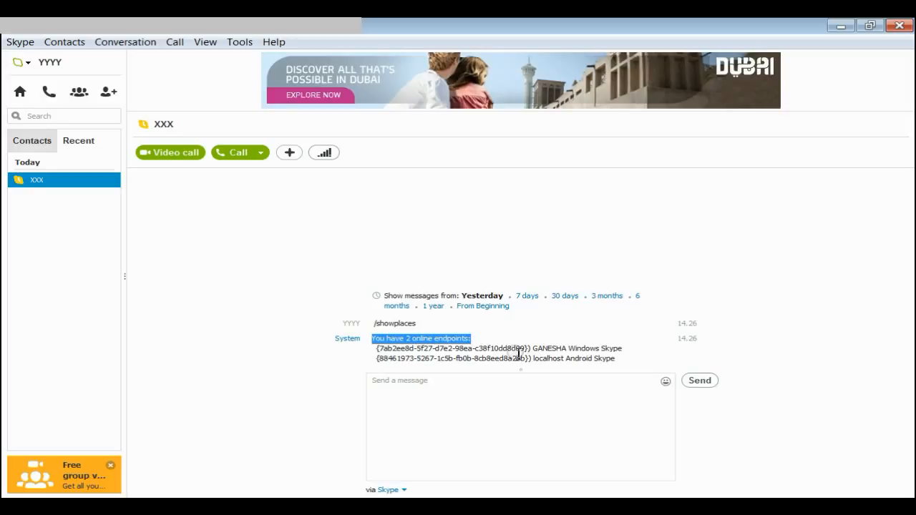
double_click(541, 349)
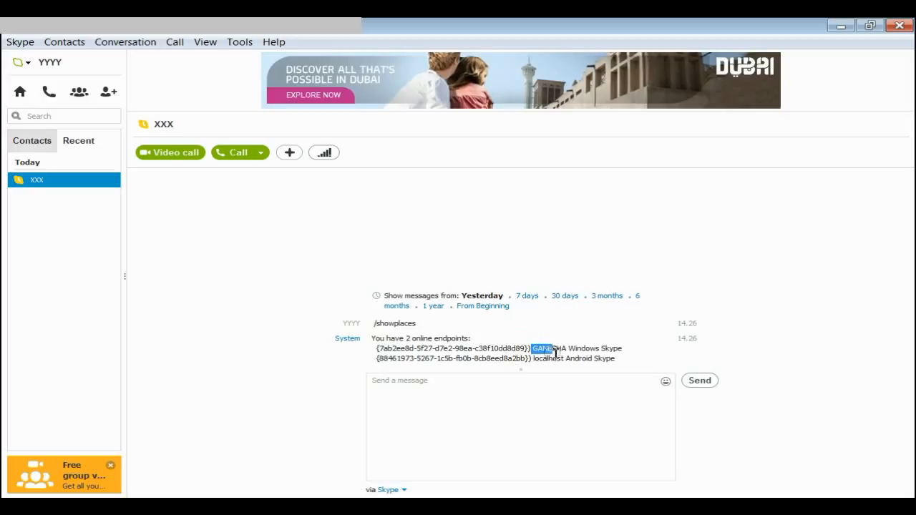
mouse_move(630, 368)
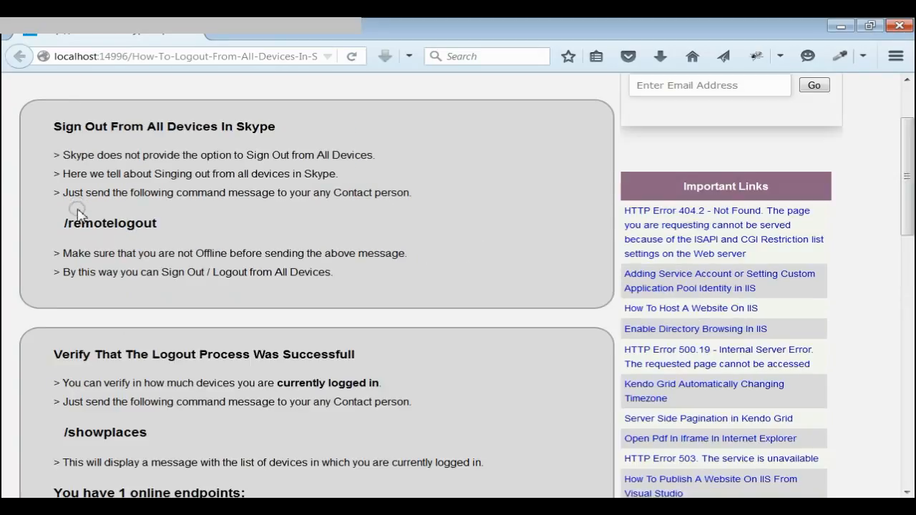
double_click(109, 223)
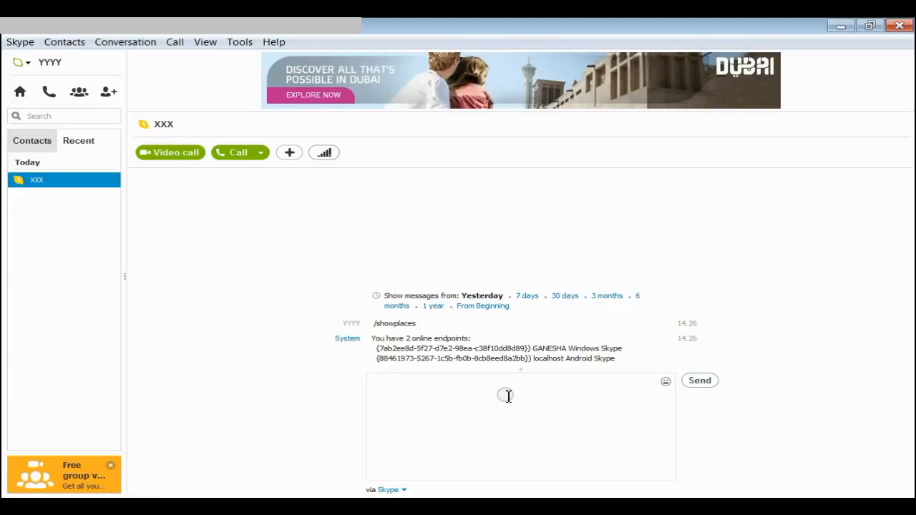
- Send /remotelogout to the contact, then select /showplaces in the tutorial again
text(remotelogout)
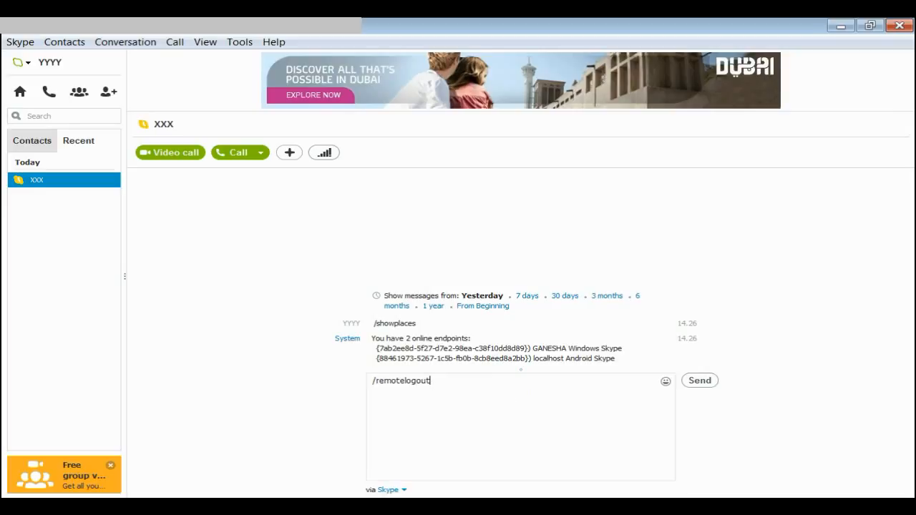
click(698, 380)
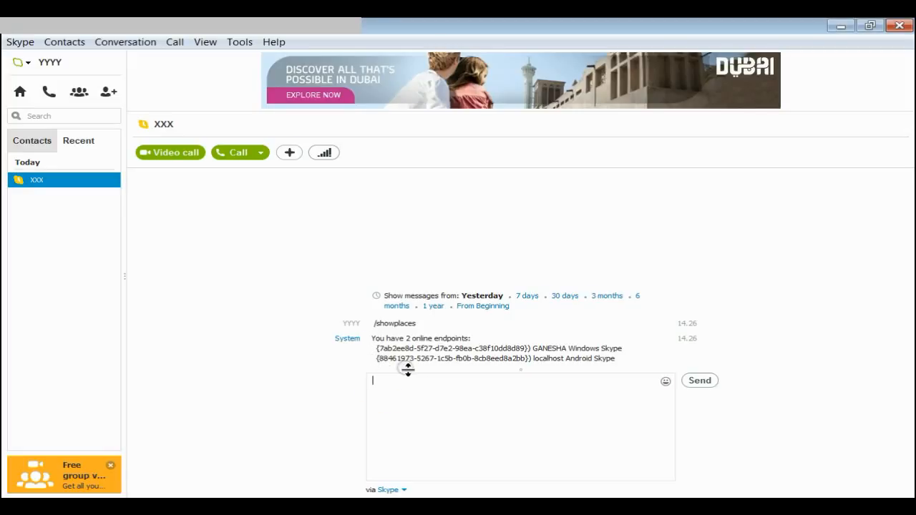
mouse_move(404, 356)
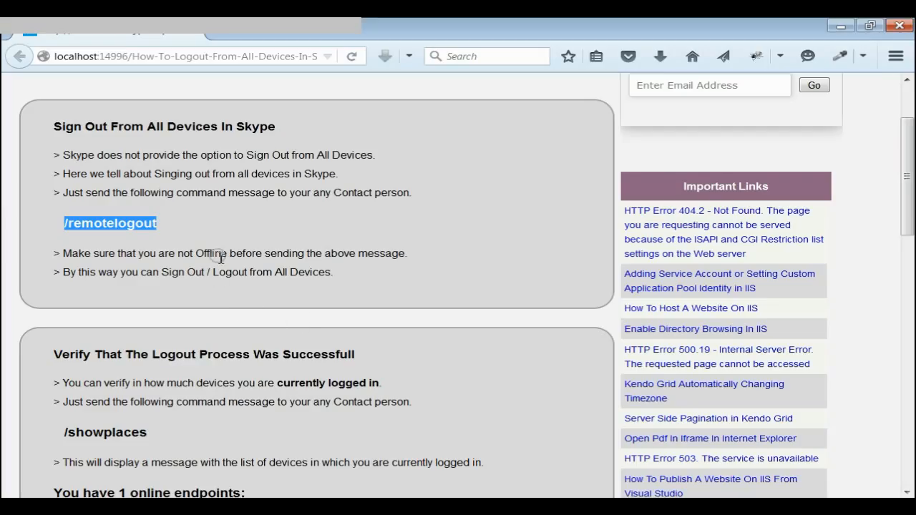
scroll(down, 3)
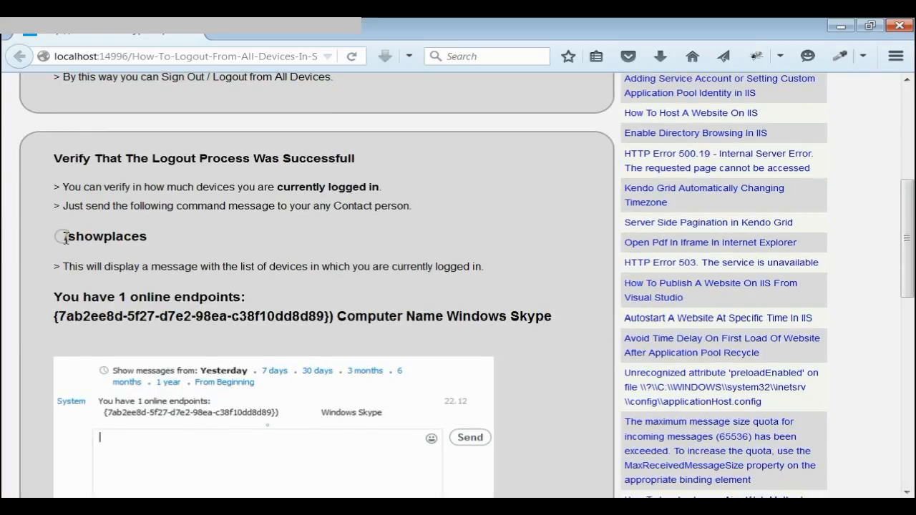
double_click(100, 236)
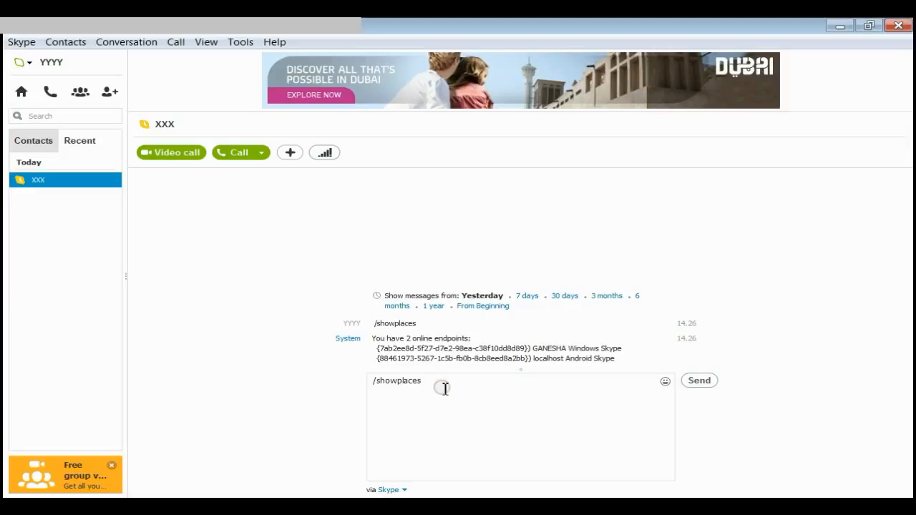
- Resend /showplaces and highlight the reply listing 1 online endpoint, the Windows device
click(698, 380)
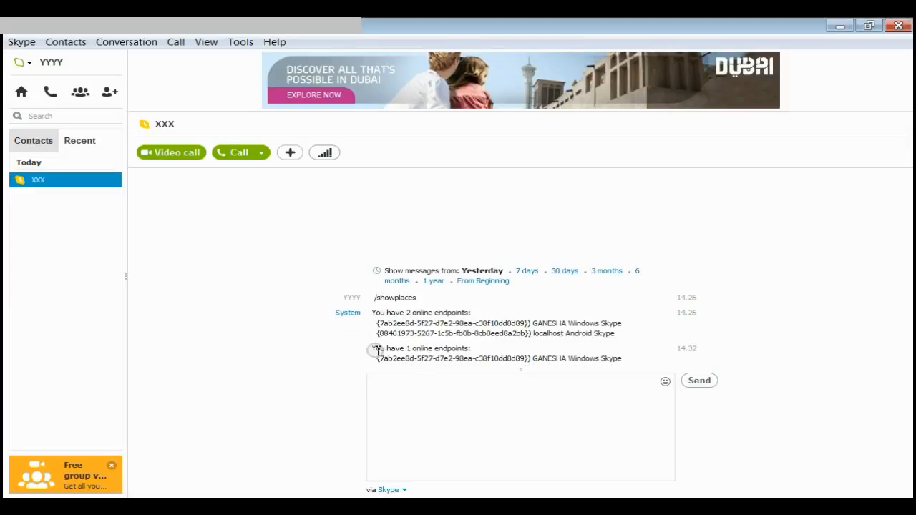
double_click(394, 348)
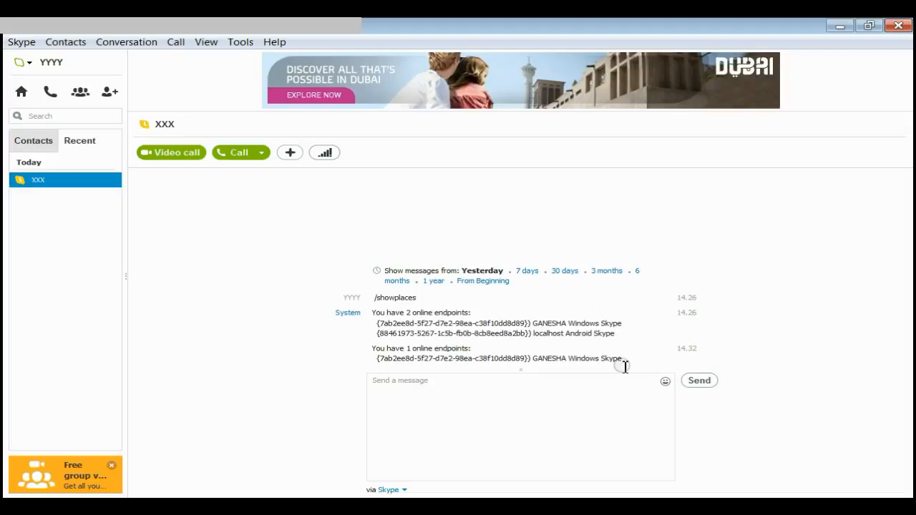
mouse_move(621, 365)
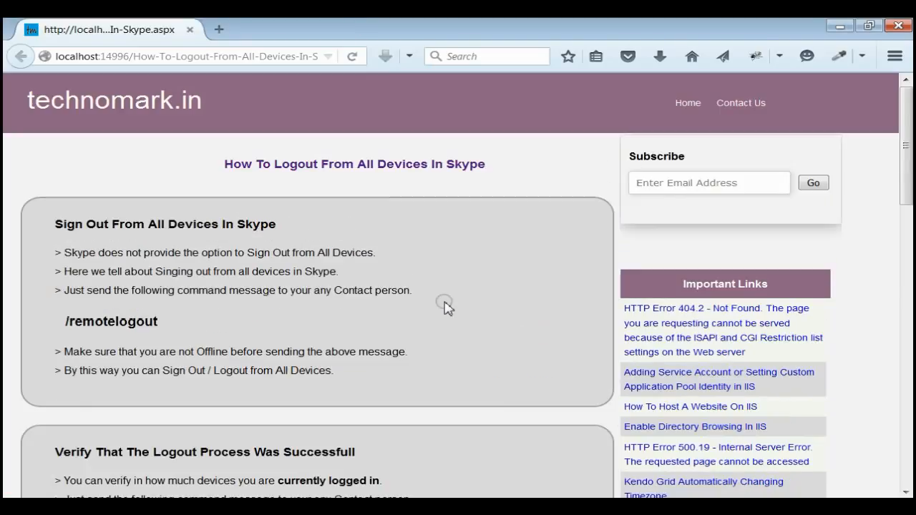
mouse_move(129, 114)
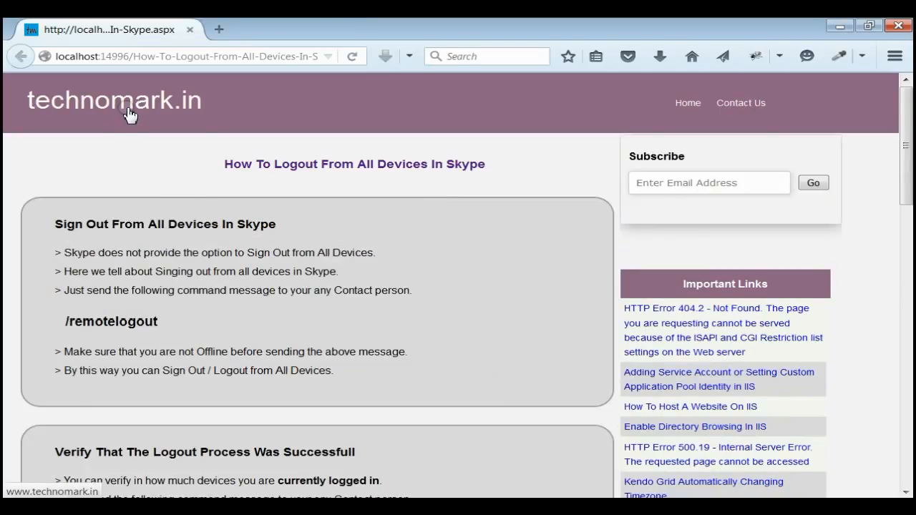